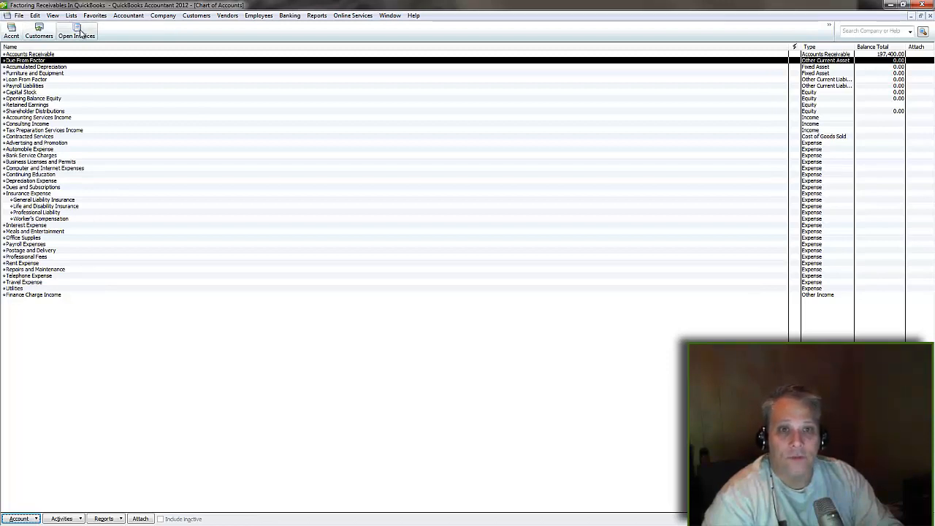
Step: Run the Open Invoices report from the icon bar, showing invoices totalling 197,400.00
click(76, 32)
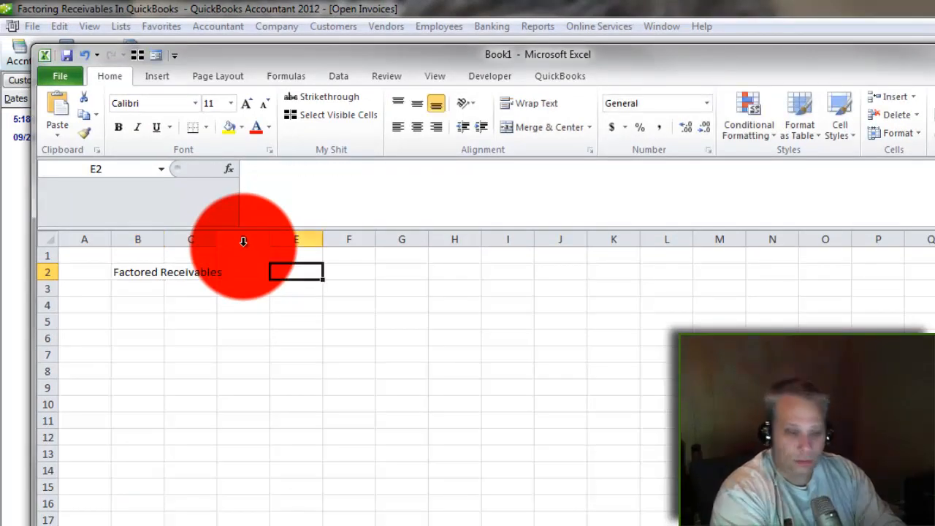
Step: Enter Factored Receivables of 197,400 and a 50% advance formula, moving the rate to column C
text(197400.00)
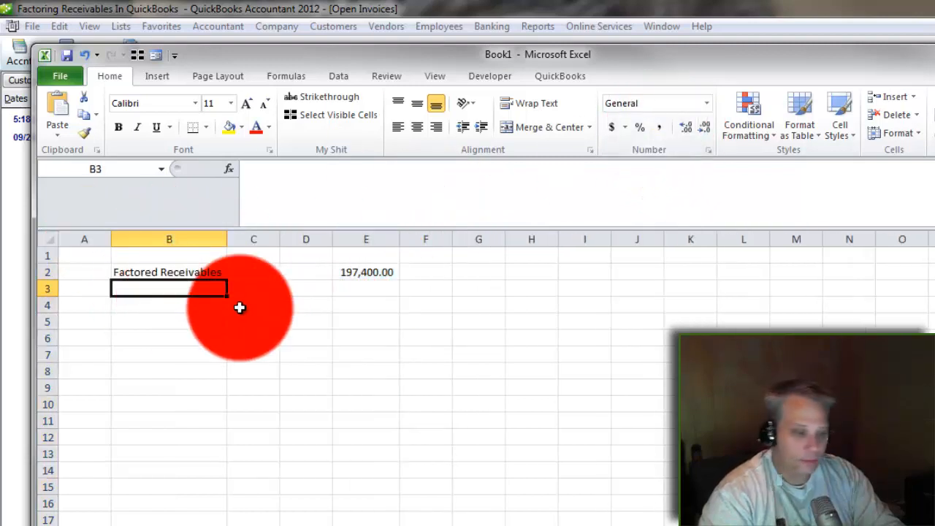
text(50 %)
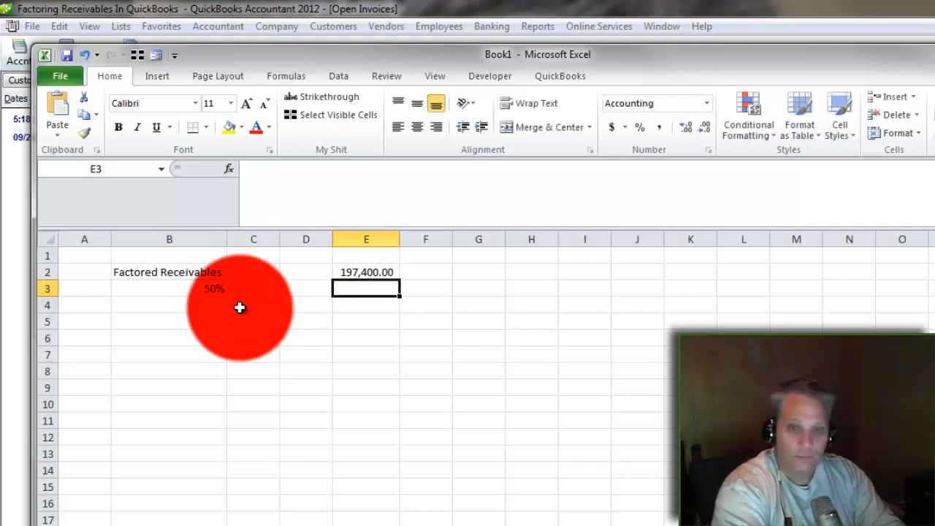
text(=E2*B3)
click(169, 305)
text(F)
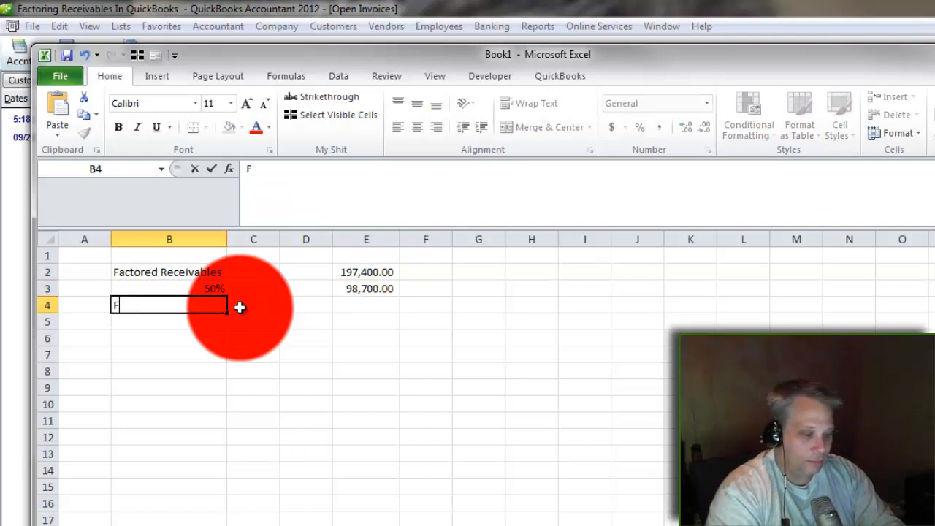
text(actor Fee)
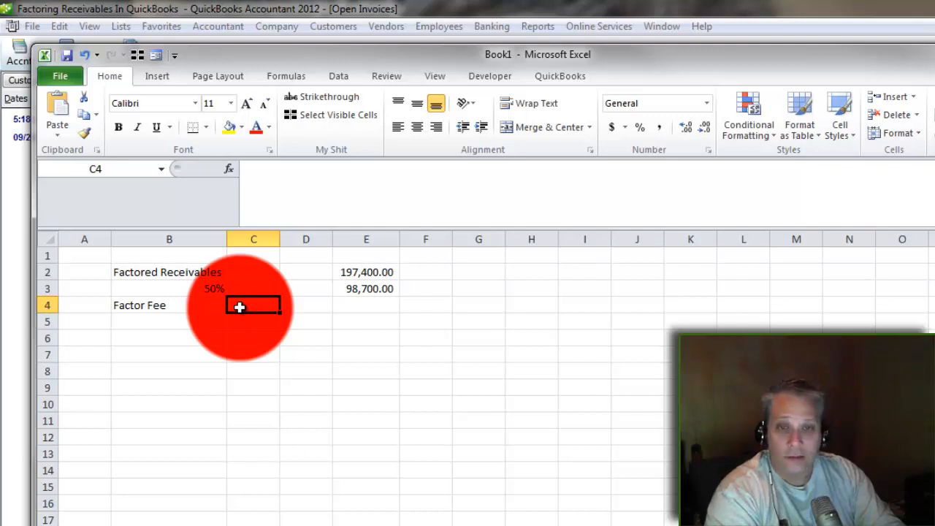
click(169, 288)
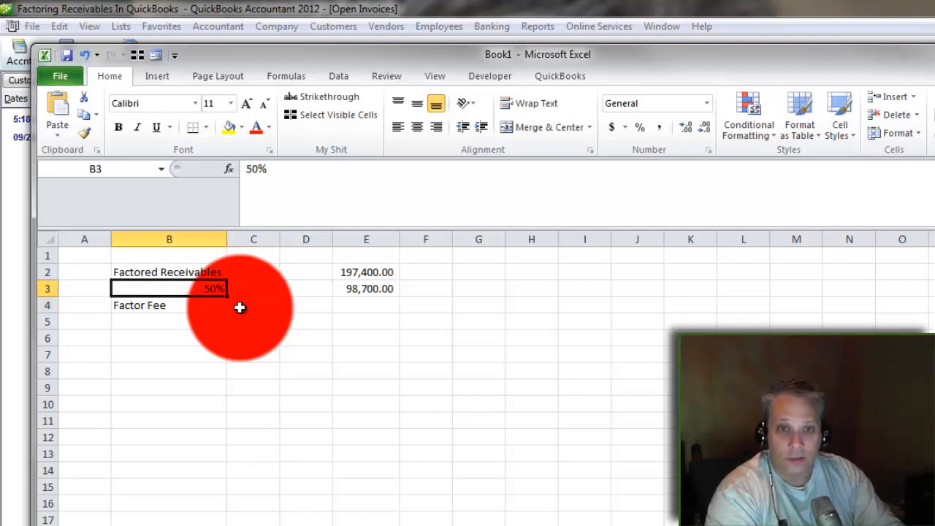
click(253, 288)
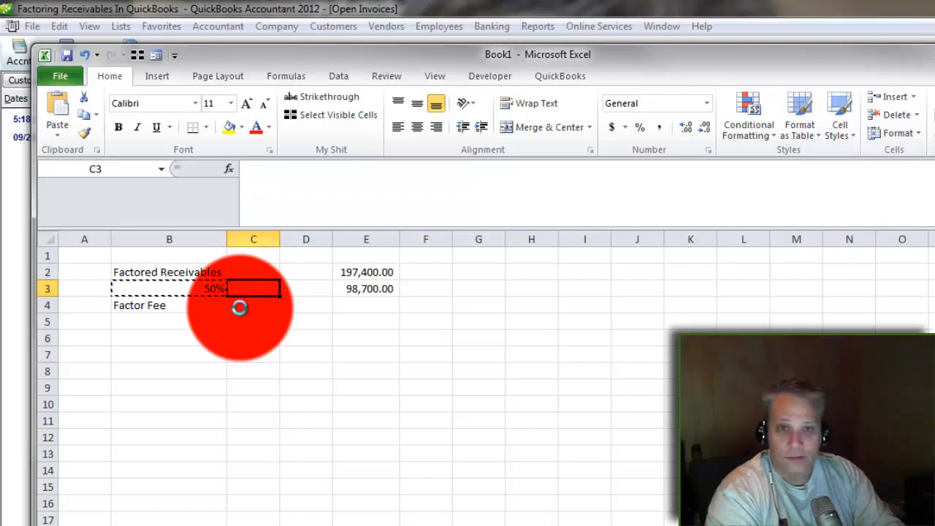
Step: Add a 10% Factor Fee of 9,870 and a Net Loan of 88,830
click(254, 305)
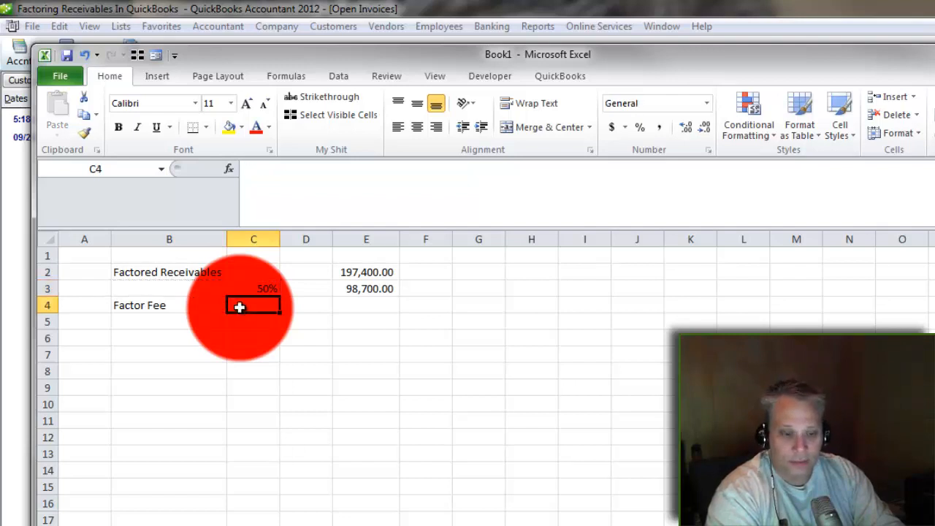
text(10%)
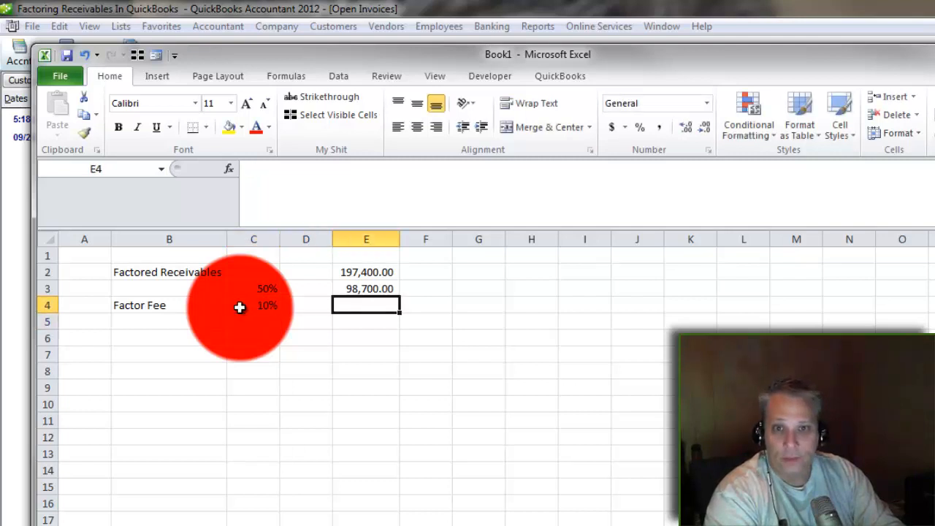
text(=E2)
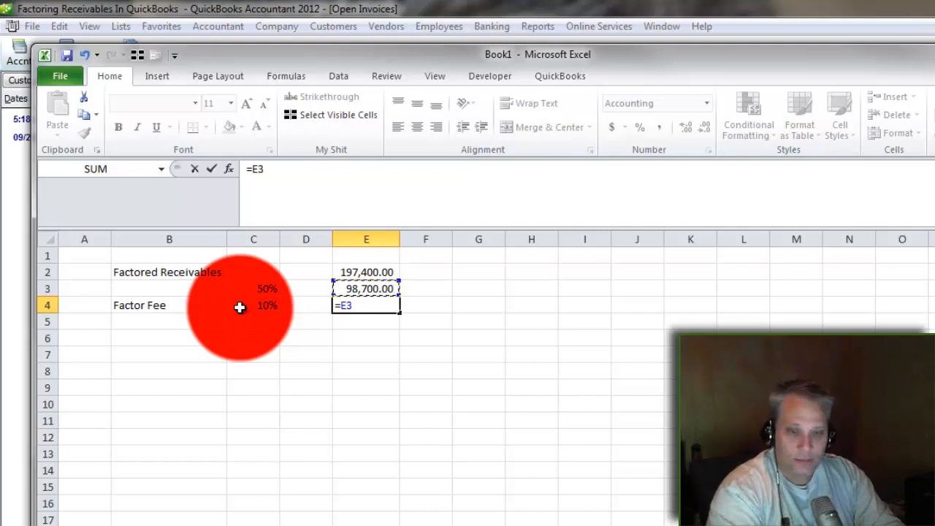
key(Enter)
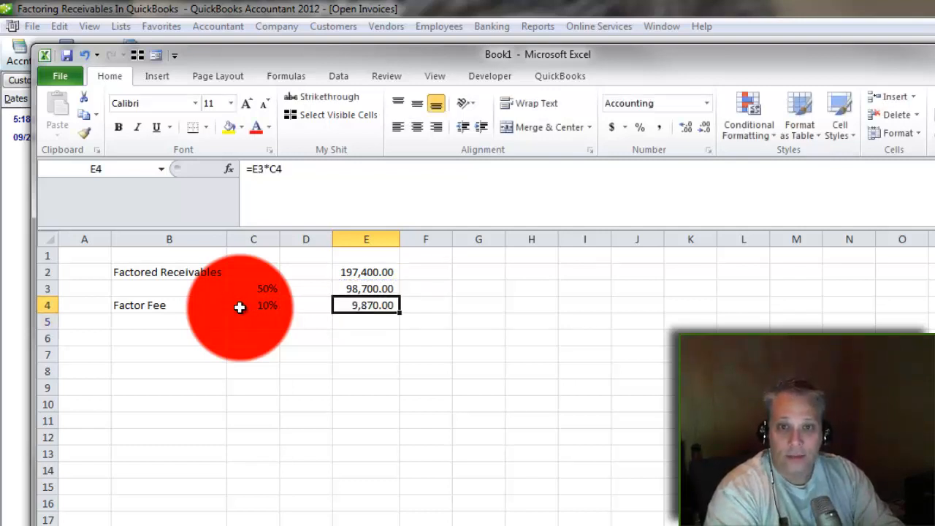
mouse_move(228, 317)
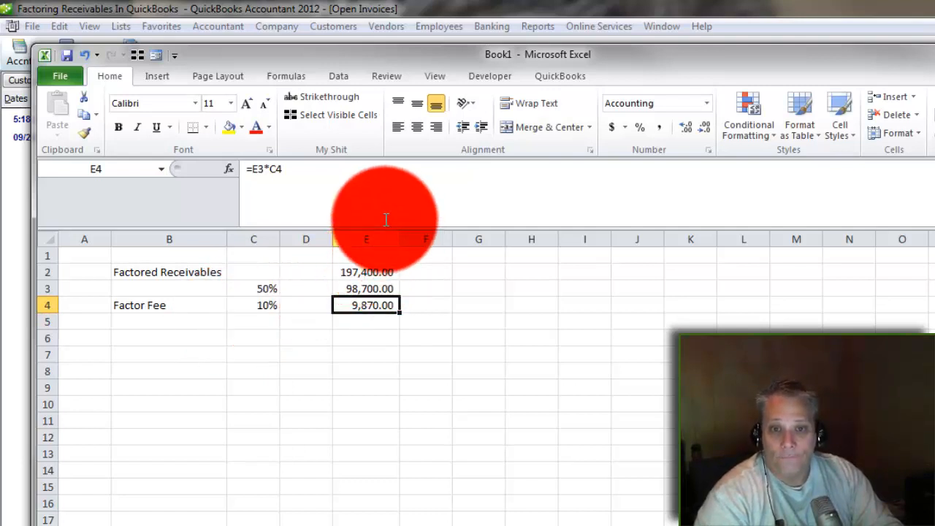
text(Net Loan)
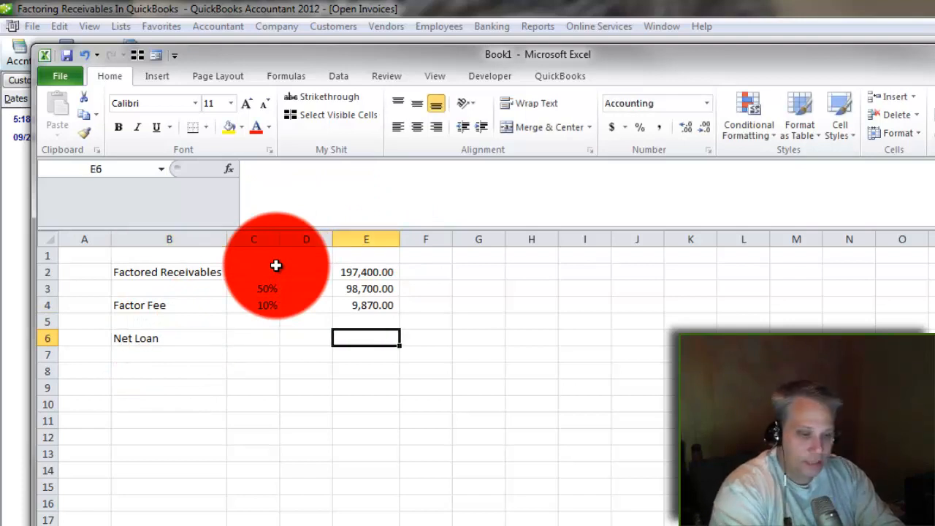
text(=E3)
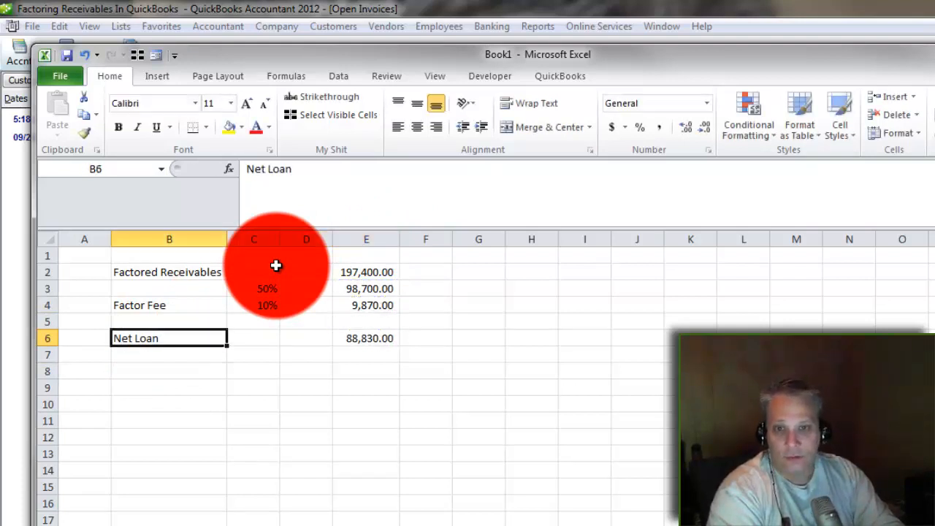
click(366, 337)
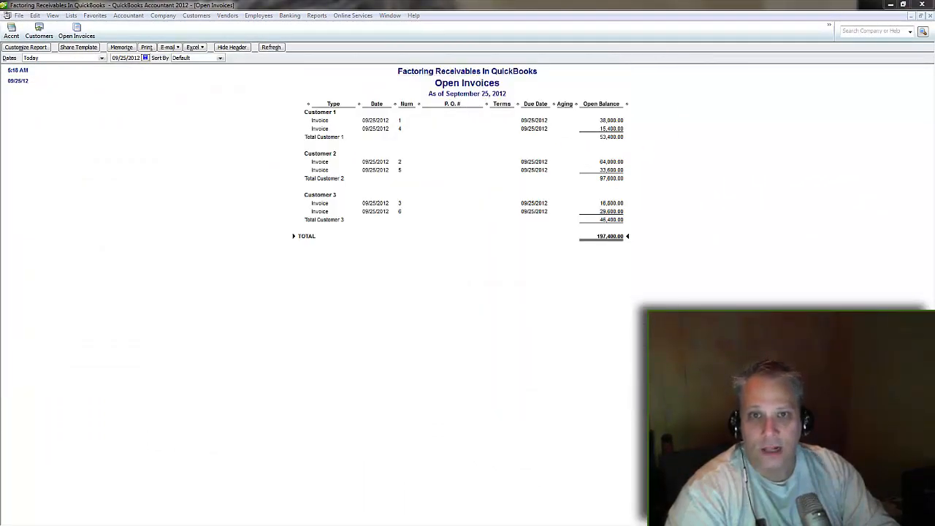
Step: Add a Bank-type account named 'Bank' and save it
click(290, 15)
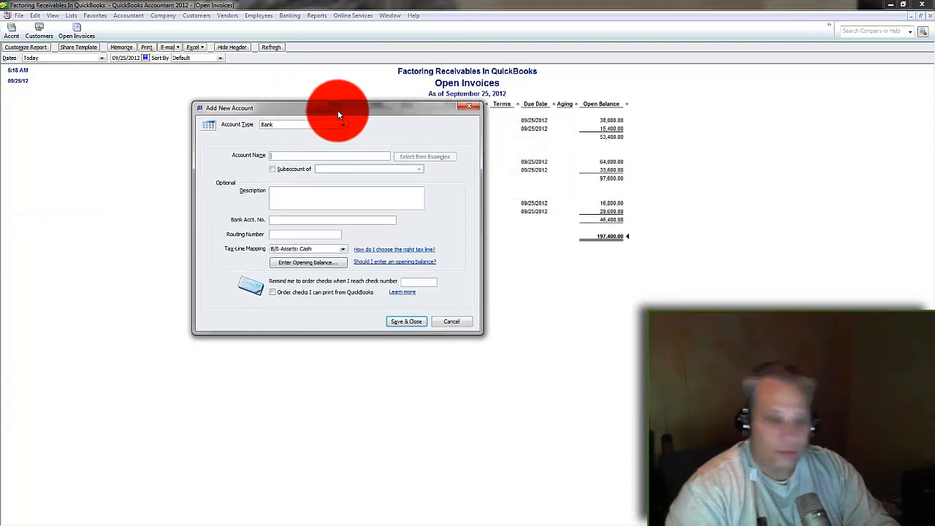
text(Bank)
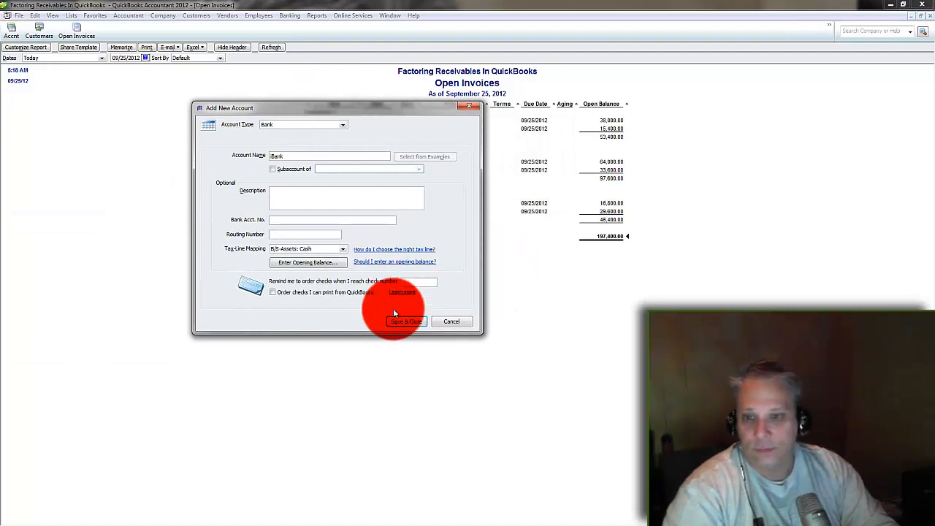
click(406, 321)
text(Loan)
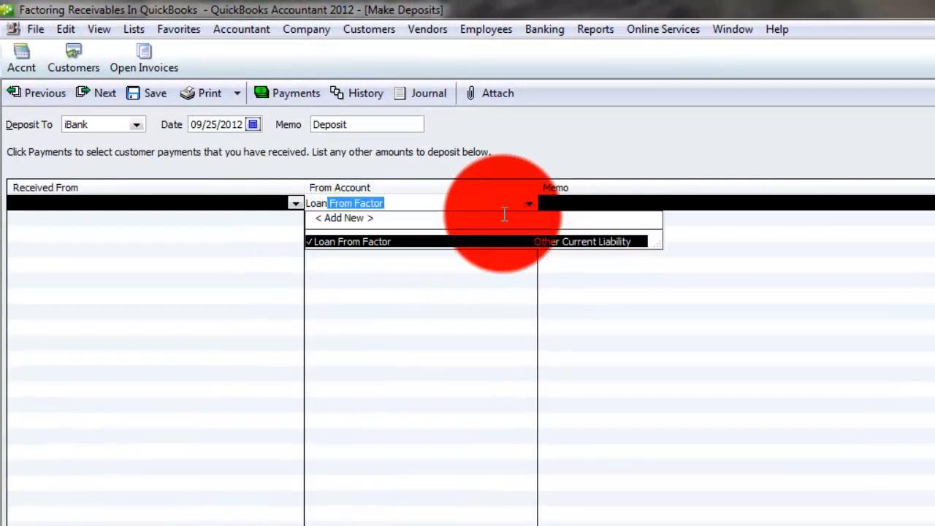
Step: Deposit to Bank from Loan From Factor, verify the 98,700 in Excel, and start a Factor Fee line
click(353, 241)
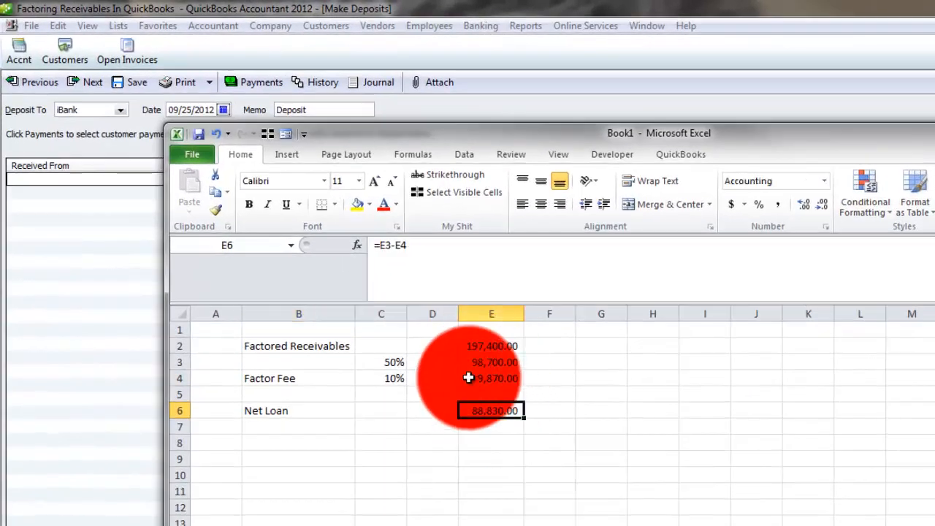
click(491, 362)
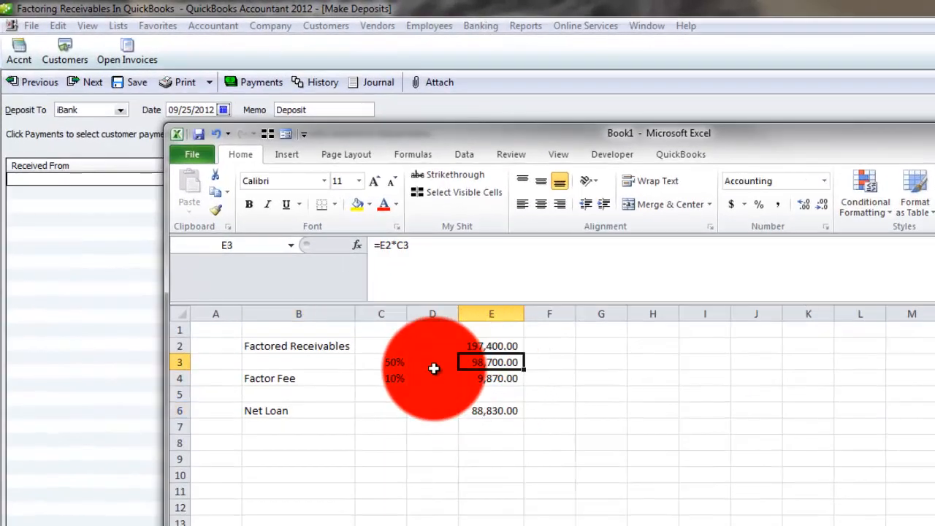
mouse_move(603, 272)
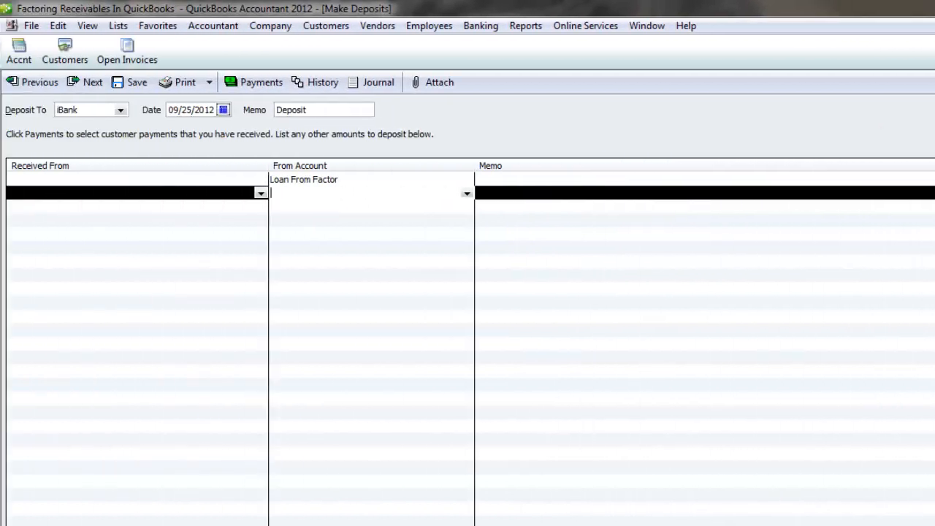
text(Factor Fe)
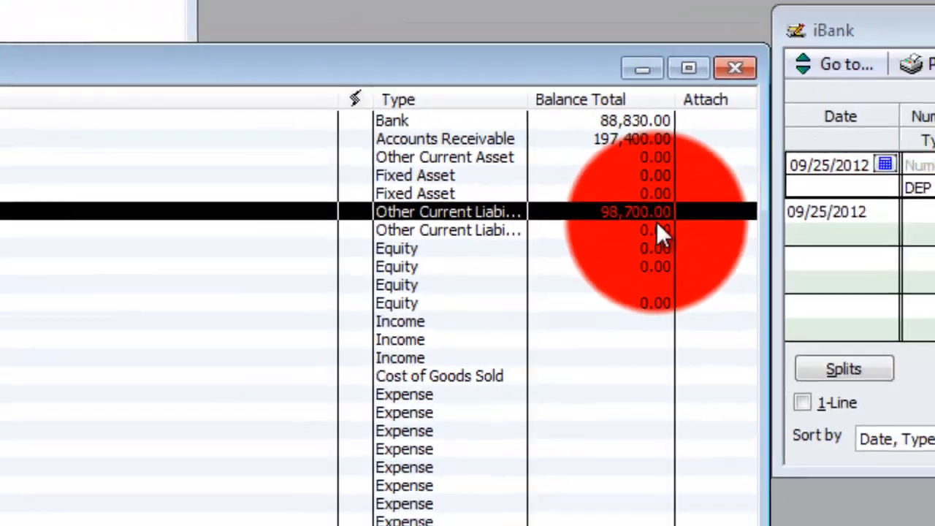
click(306, 16)
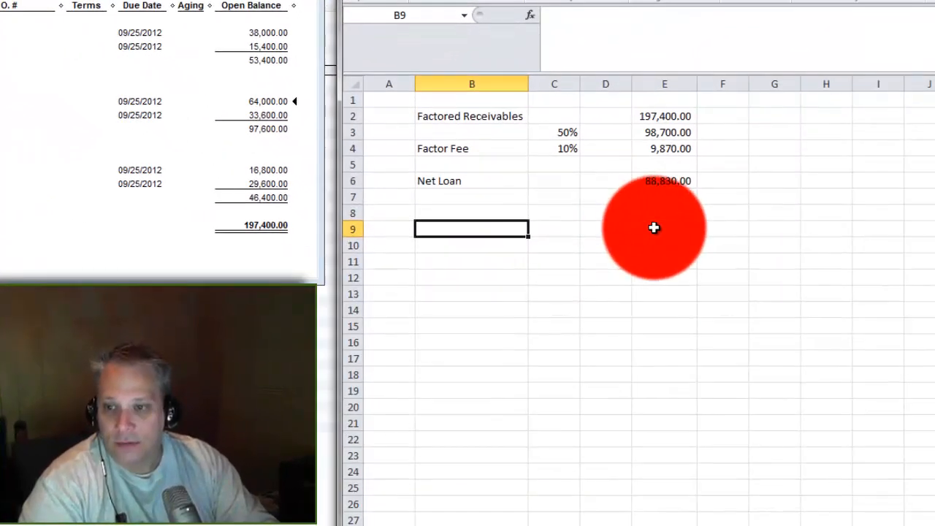
Step: Enter All Invoices Paid 197,400 and Less Loan Made -98,700 in the payoff section
click(654, 228)
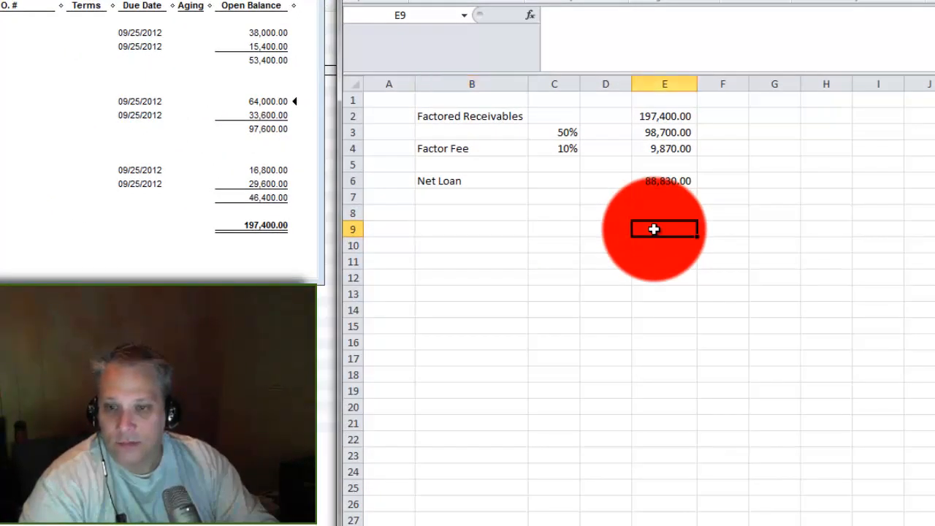
text(197,400.00)
click(471, 229)
text(A)
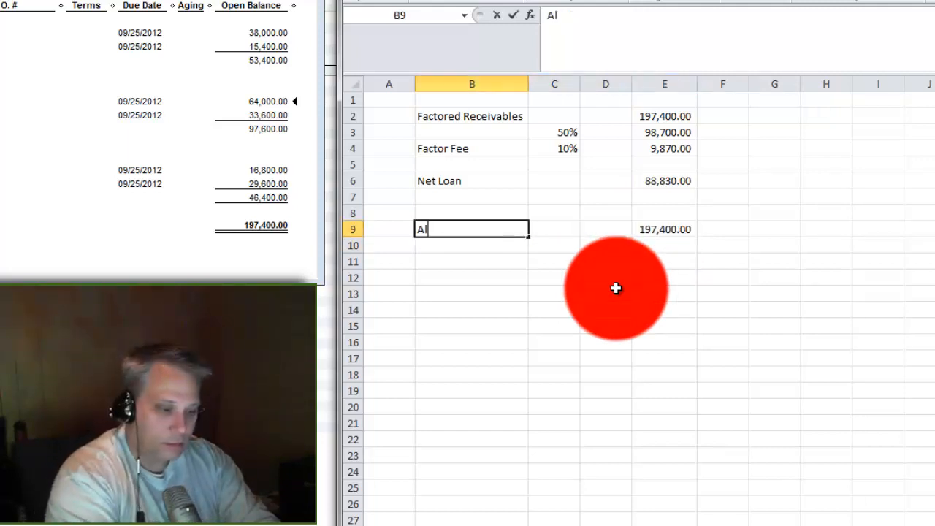
text(ll Invoices Paud)
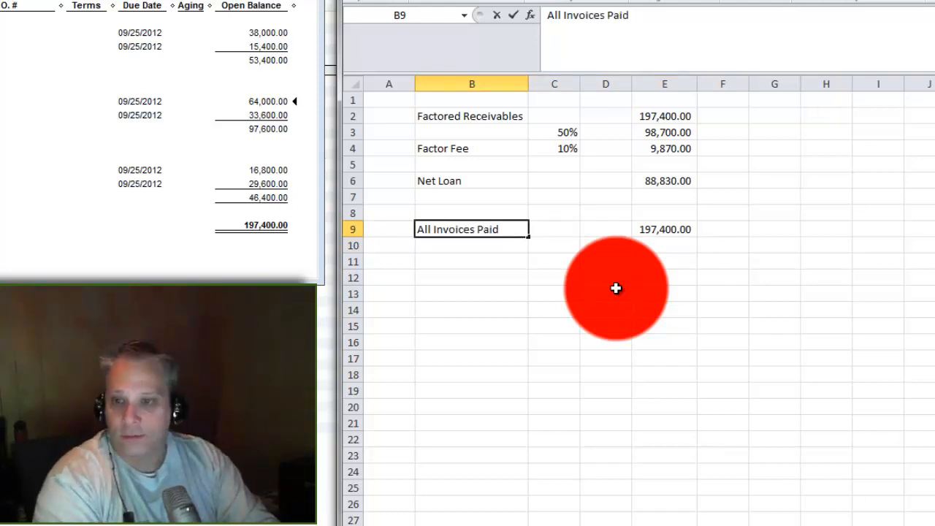
key(Enter)
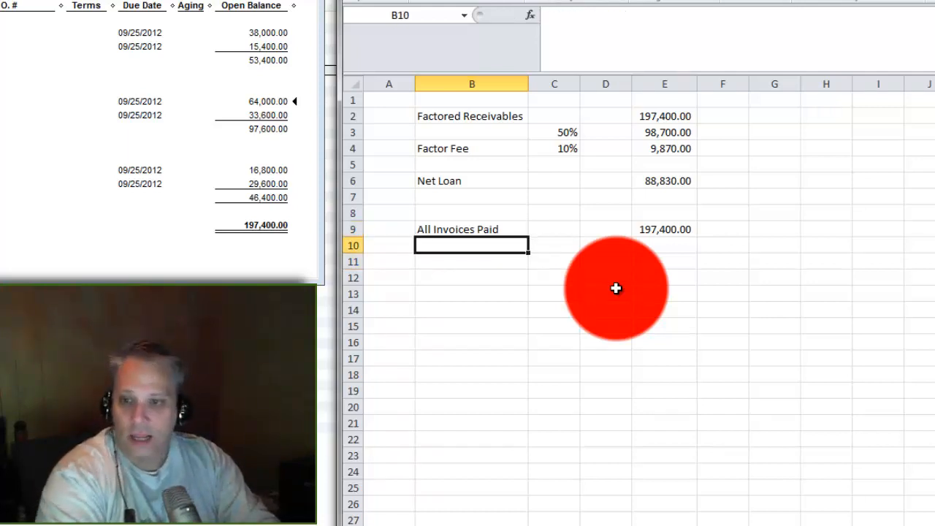
text(Less Loan Made)
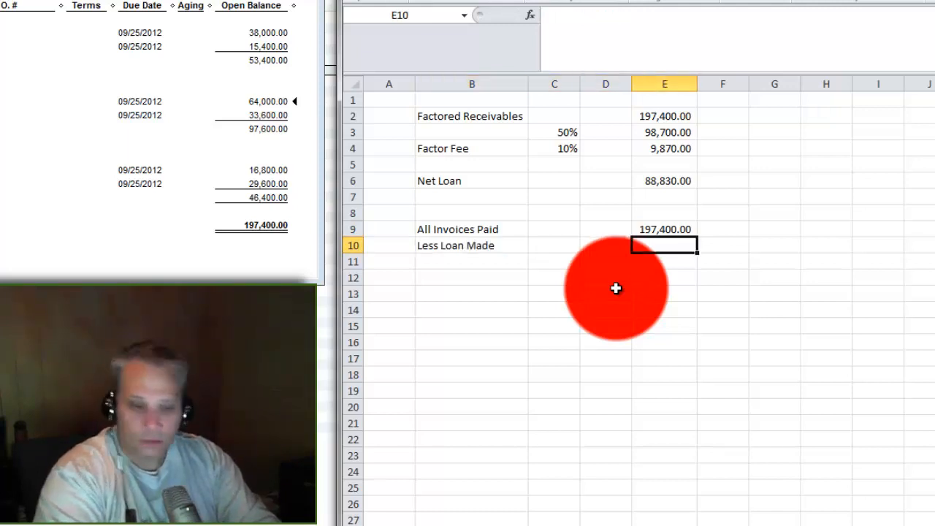
text(-9)
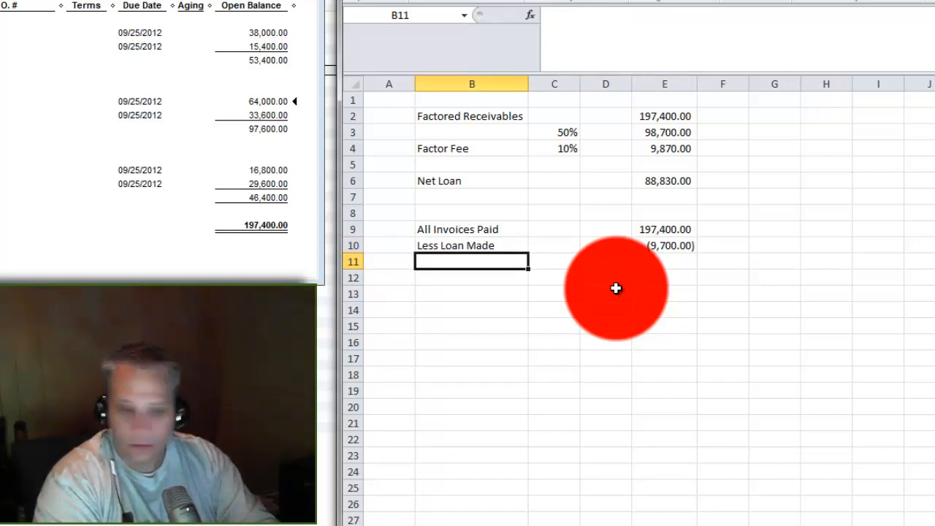
text(Facto)
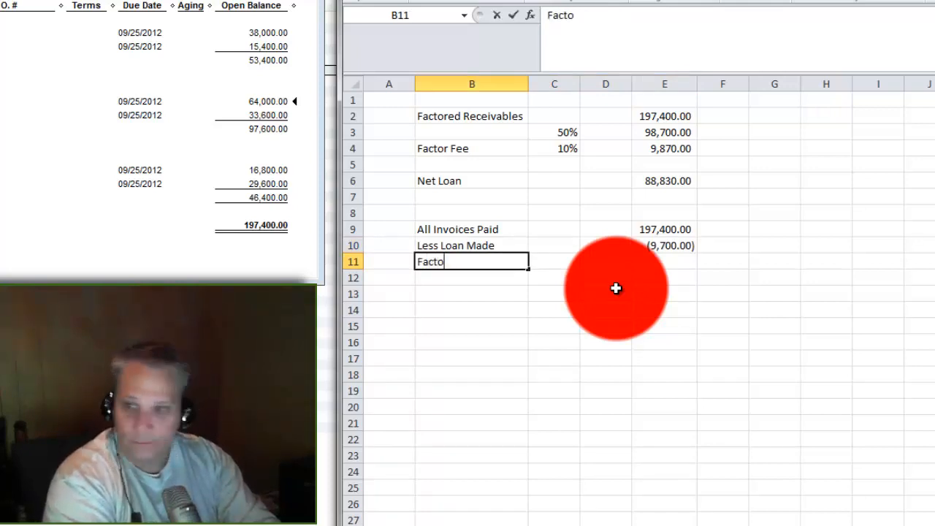
key(Escape)
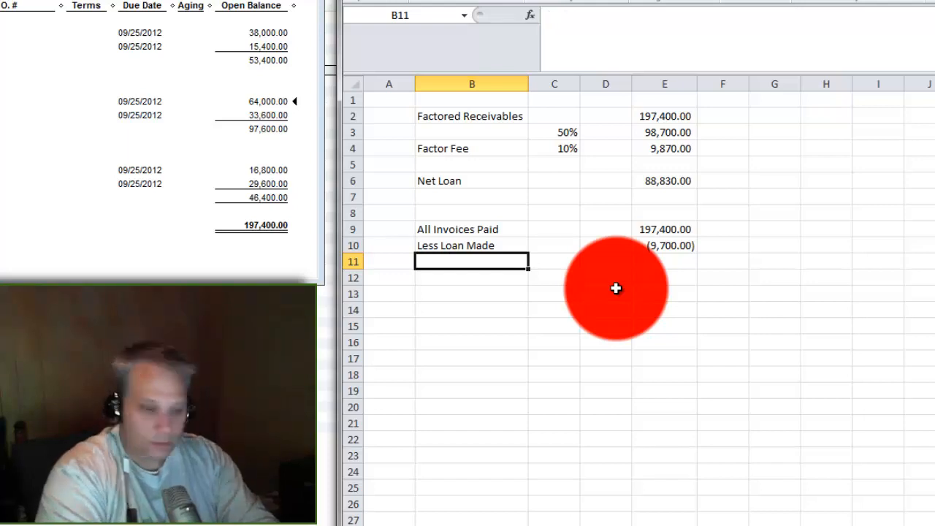
Step: Add Sub-Total =SUM(E9:E10), Factor Fee =E11*C4 and a Net Funding line
text(Sun-total)
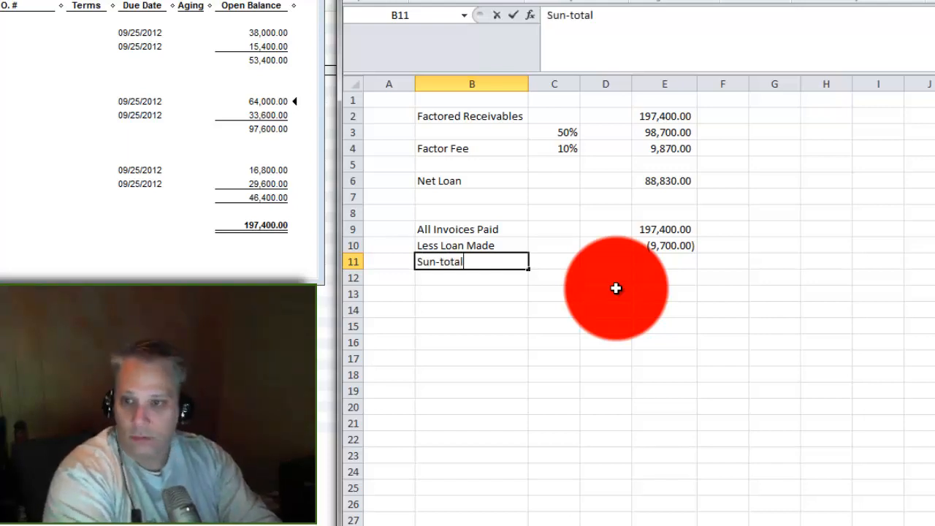
text(=SUM(E9:E10))
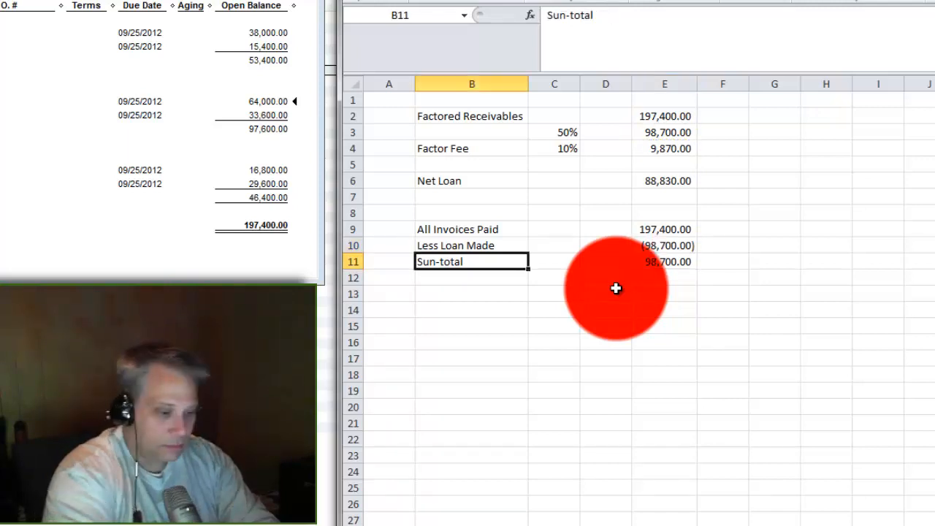
text(Sub-Total)
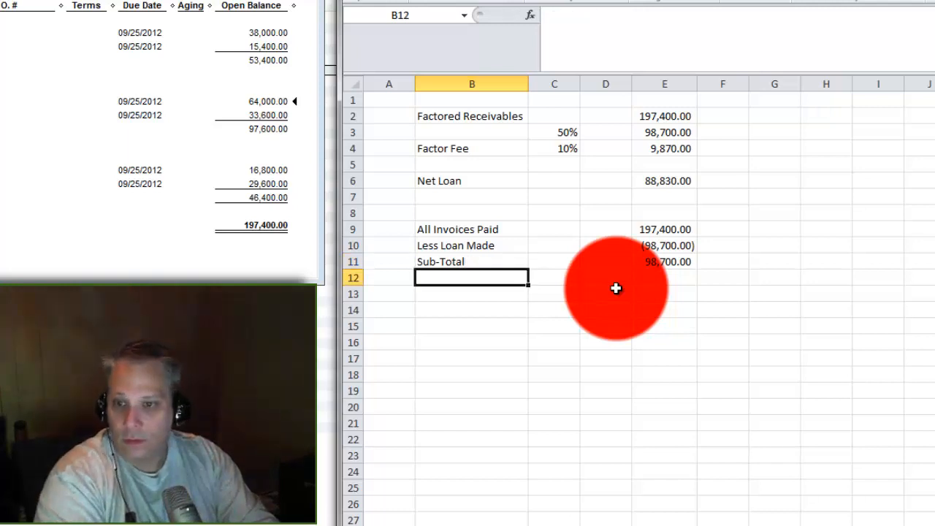
text(Factor Fee)
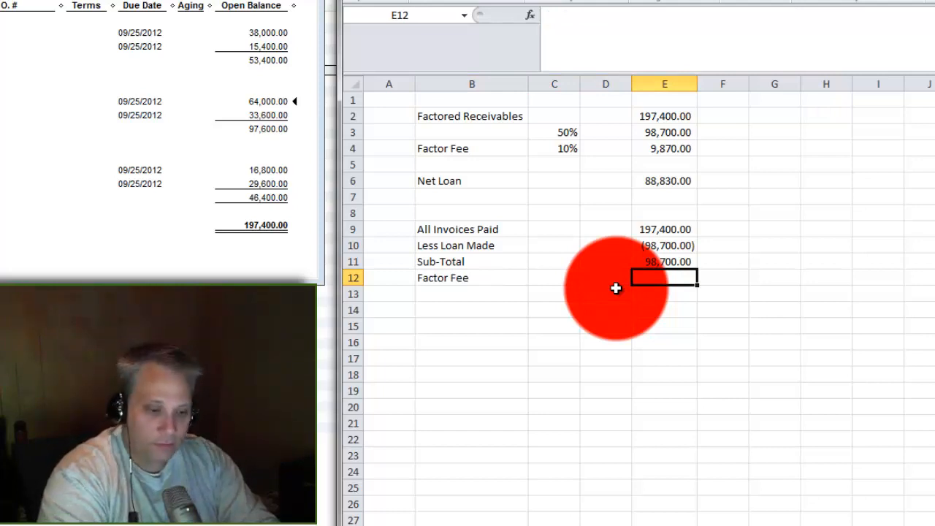
text(=E11*)
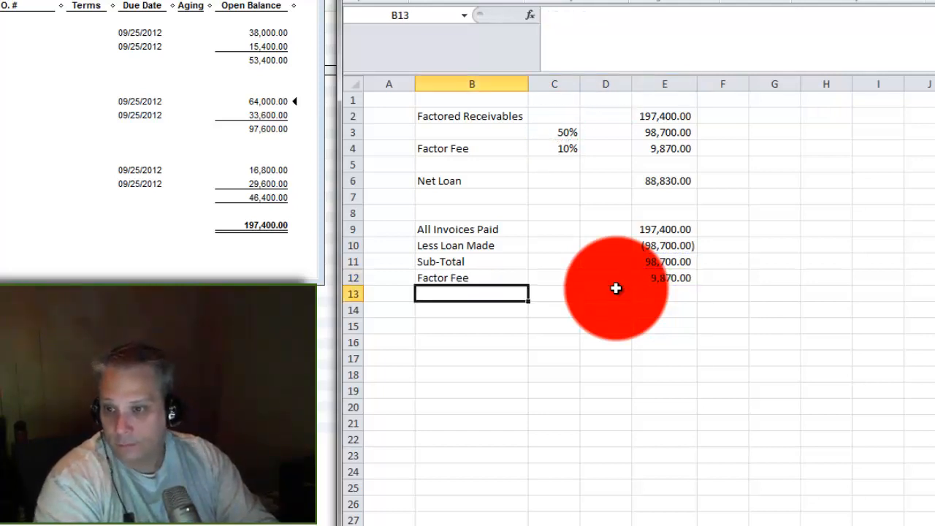
click(471, 278)
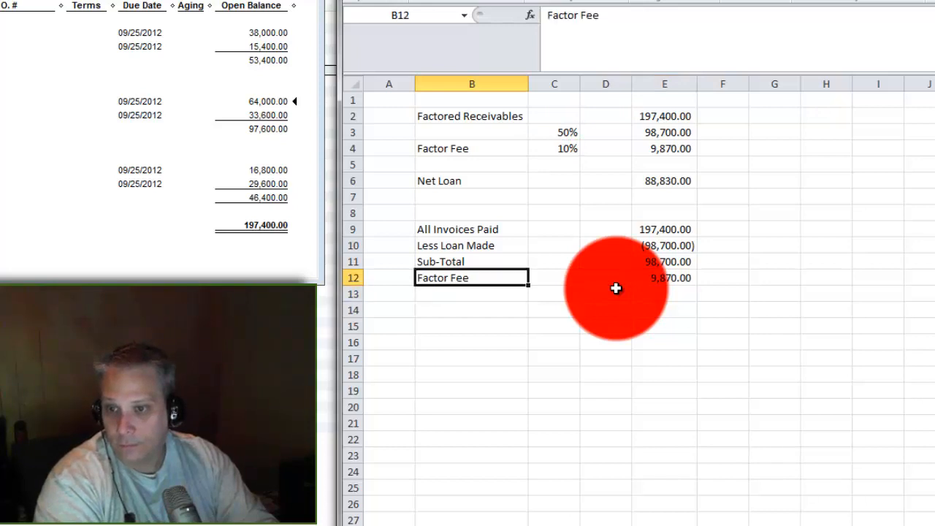
text(=E11*C4)
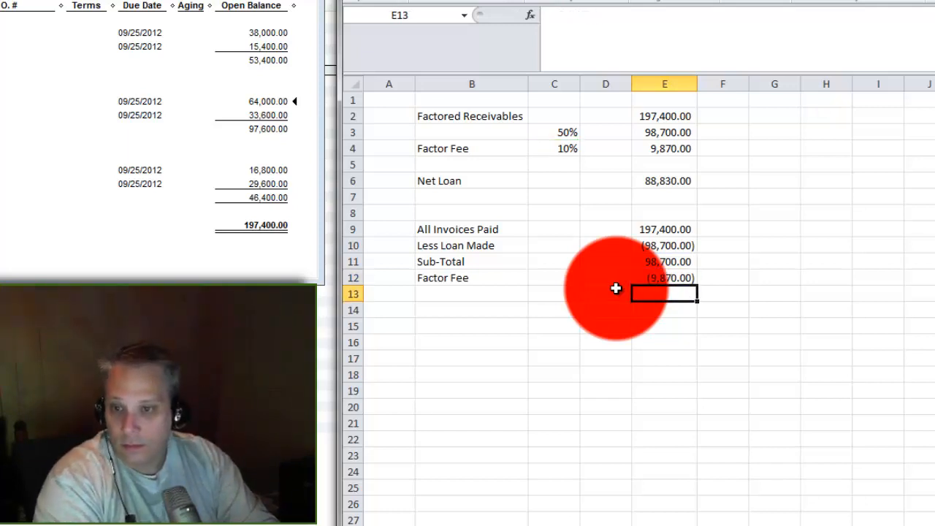
text(Net Funding)
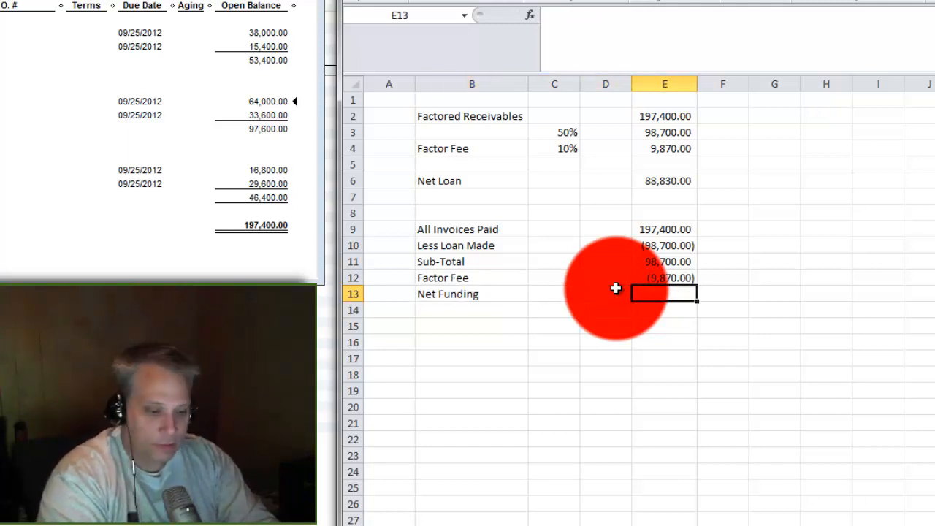
text(=SUM(E11)
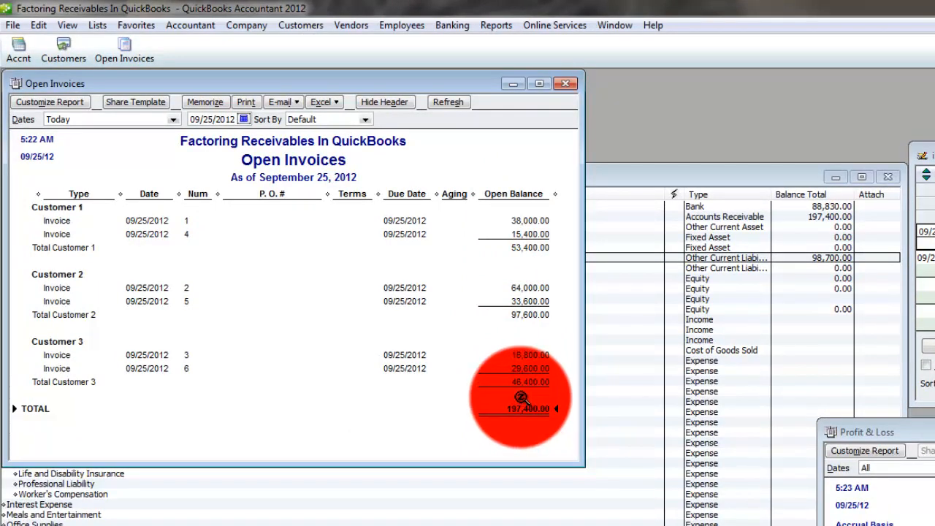
Step: In Receive Payments, select Customer 3 and enter the payment for its two invoices
click(300, 25)
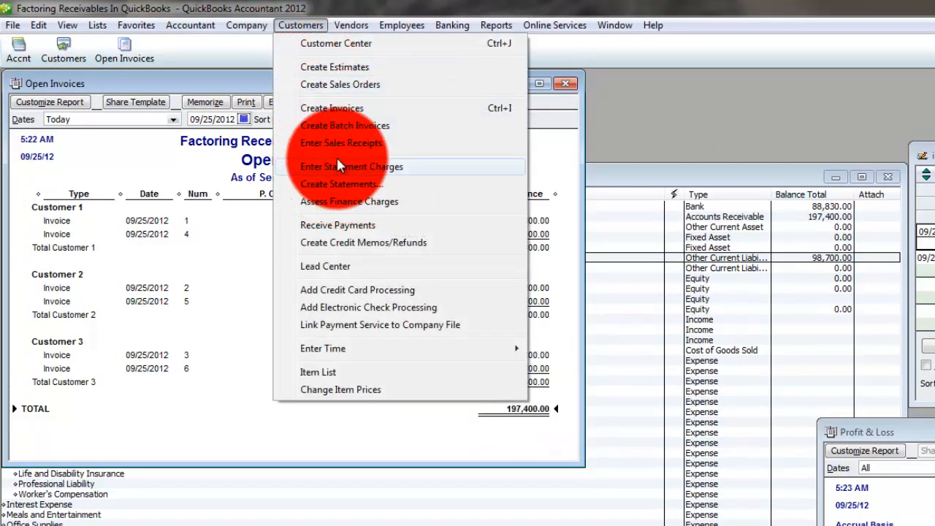
click(338, 224)
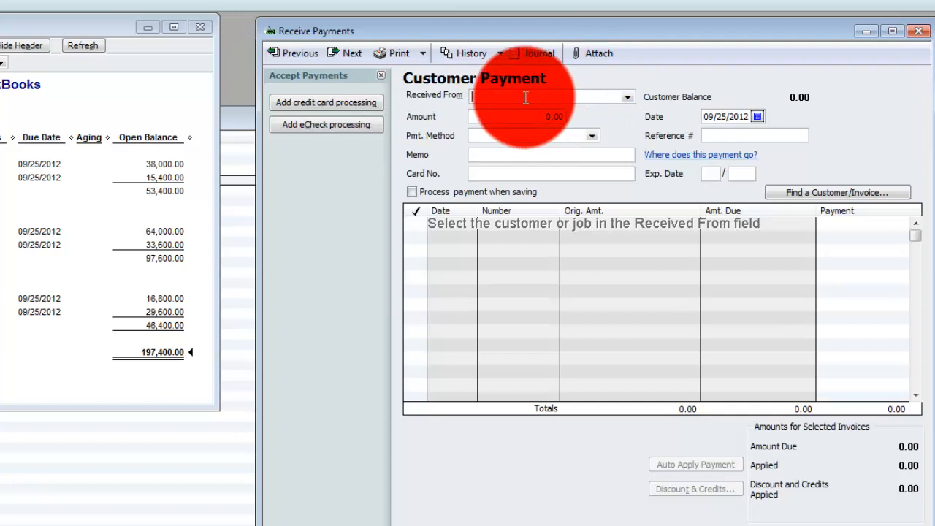
mouse_move(523, 97)
text(Cust)
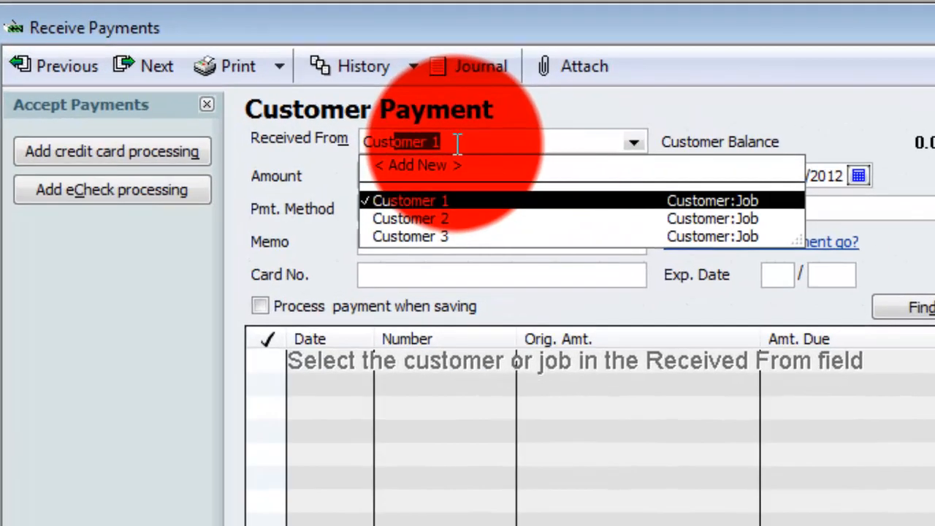
click(411, 200)
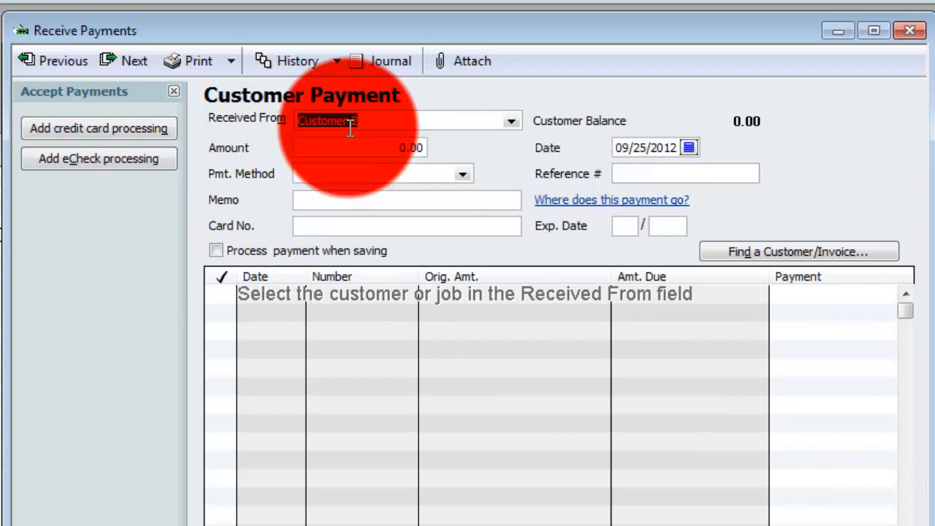
click(408, 120)
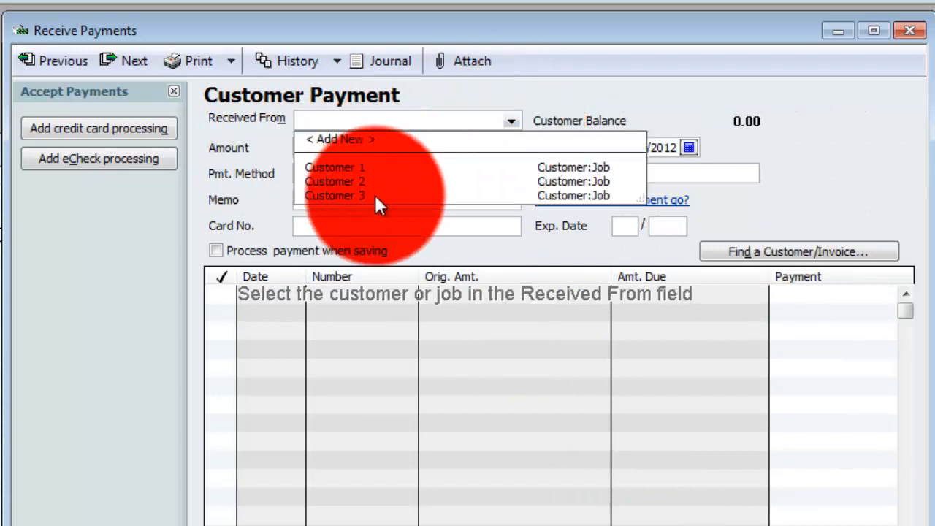
click(335, 195)
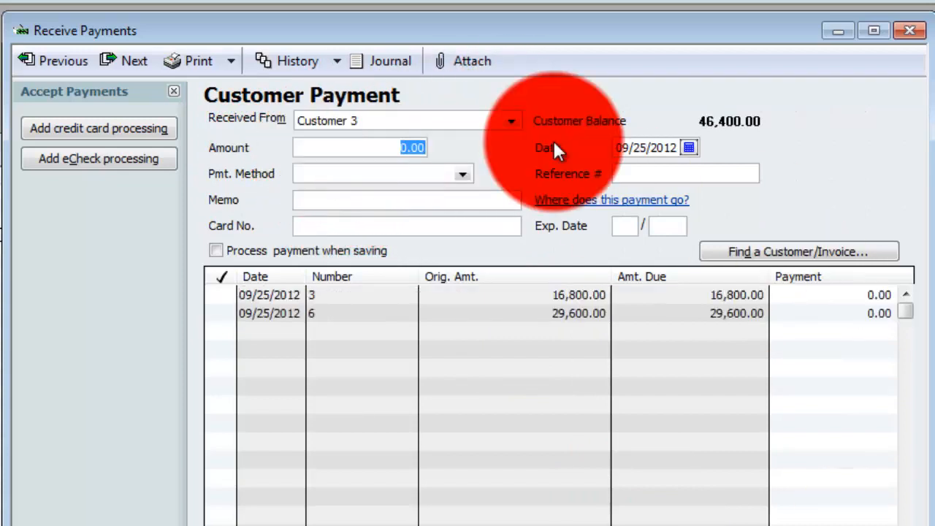
text(464)
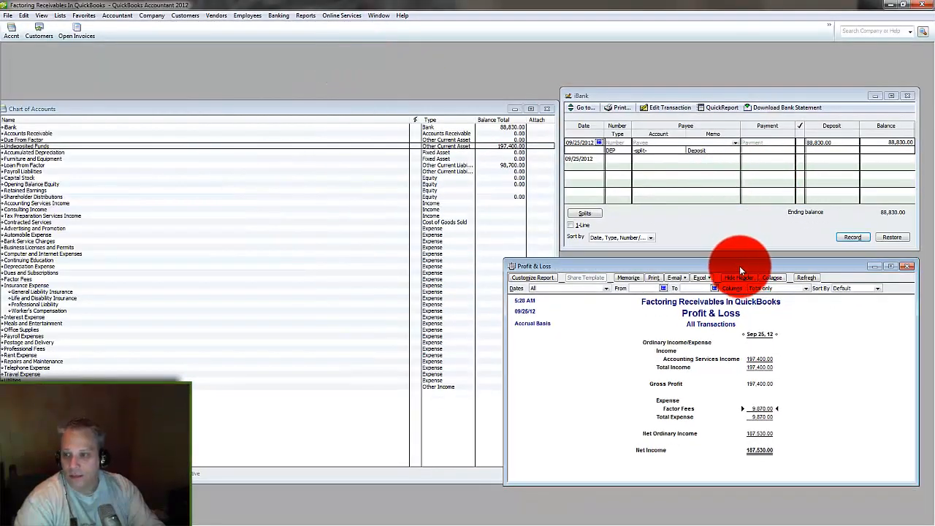
Step: Open the Balance Sheet Standard report from the Reports menu
click(305, 15)
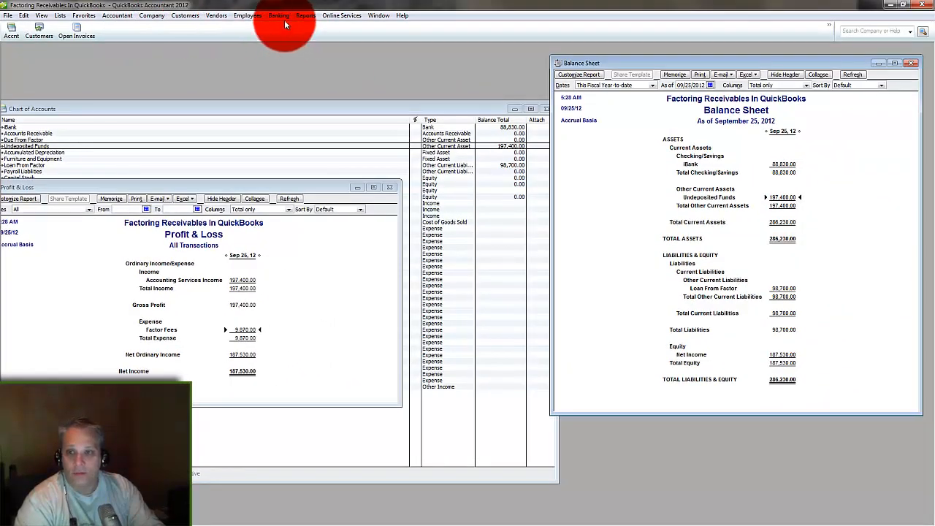
Step: Deposit the three customer payments, adding a -98,700.00 Loan From Factor line
click(279, 15)
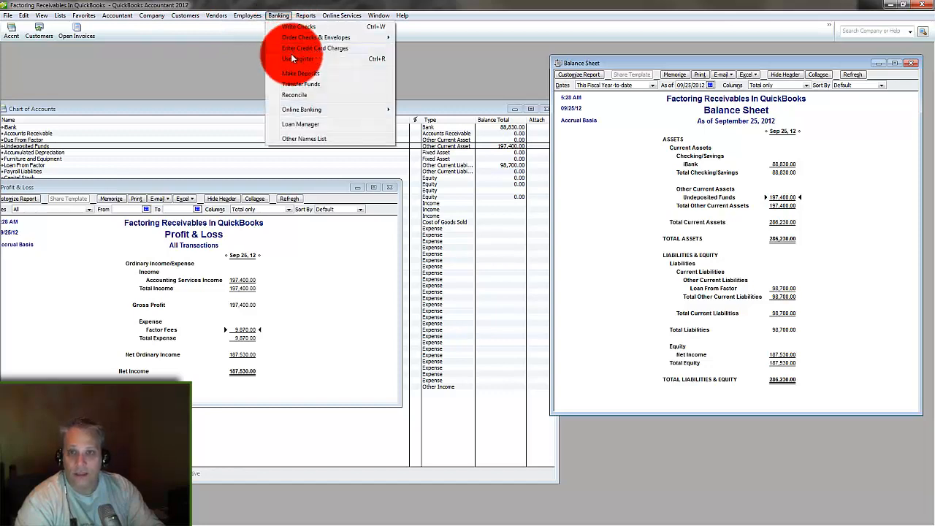
mouse_move(300, 73)
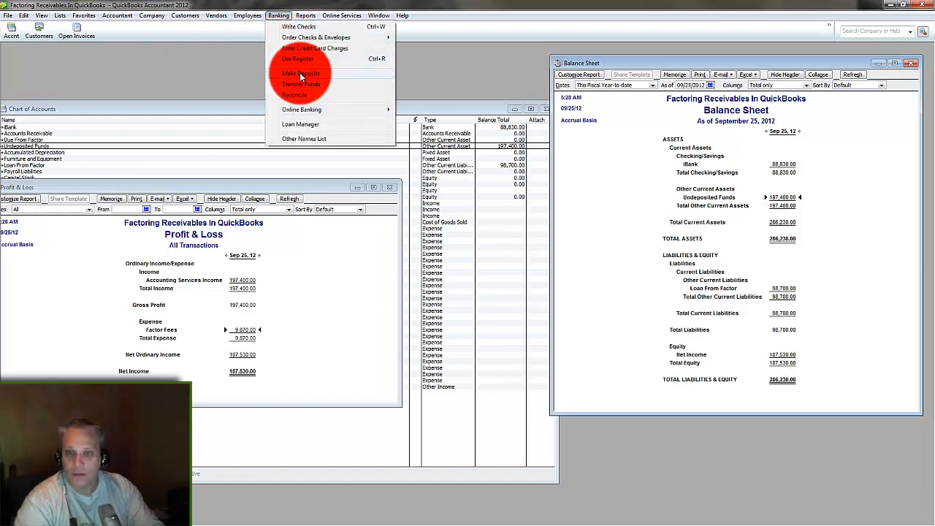
click(300, 73)
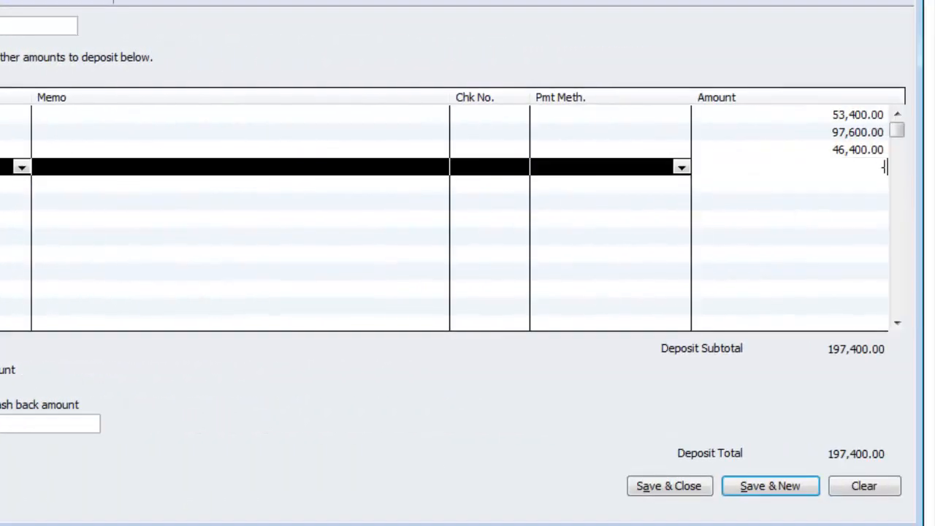
text(-98,700.00)
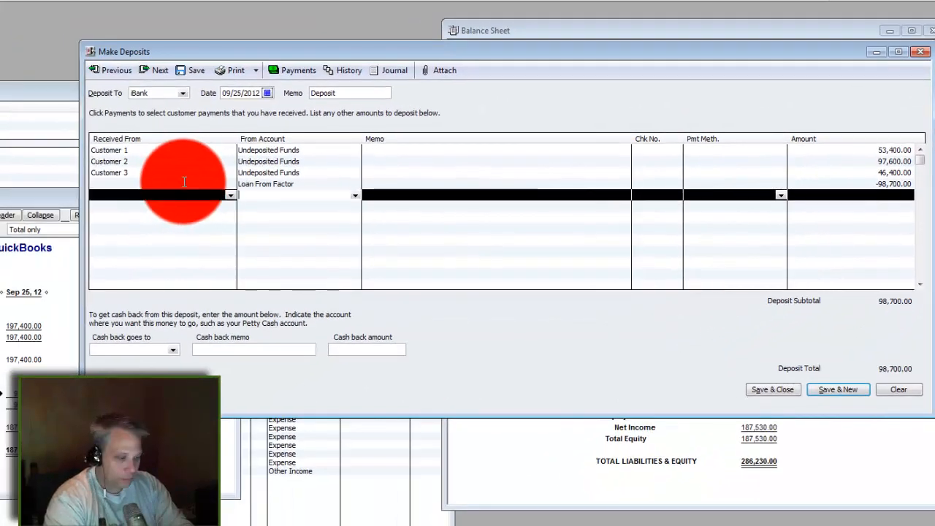
Step: Add a -9,870.00 Factor Fees line below Loan From Factor, totalling 88,830.00
click(296, 195)
text(Factor Fees)
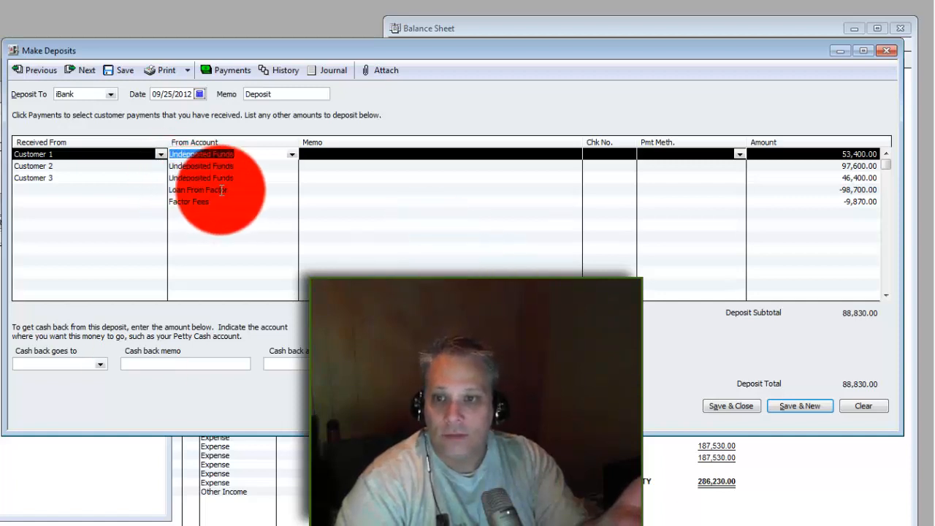
click(190, 201)
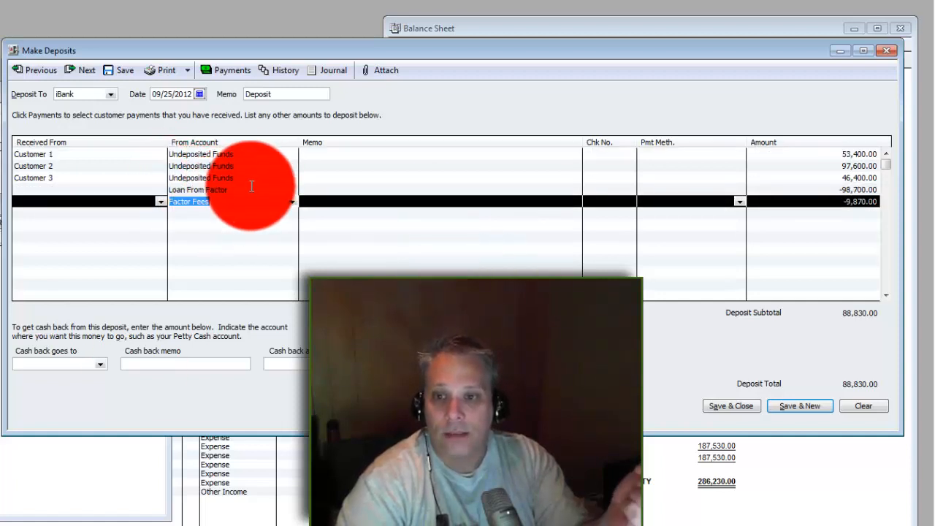
click(197, 189)
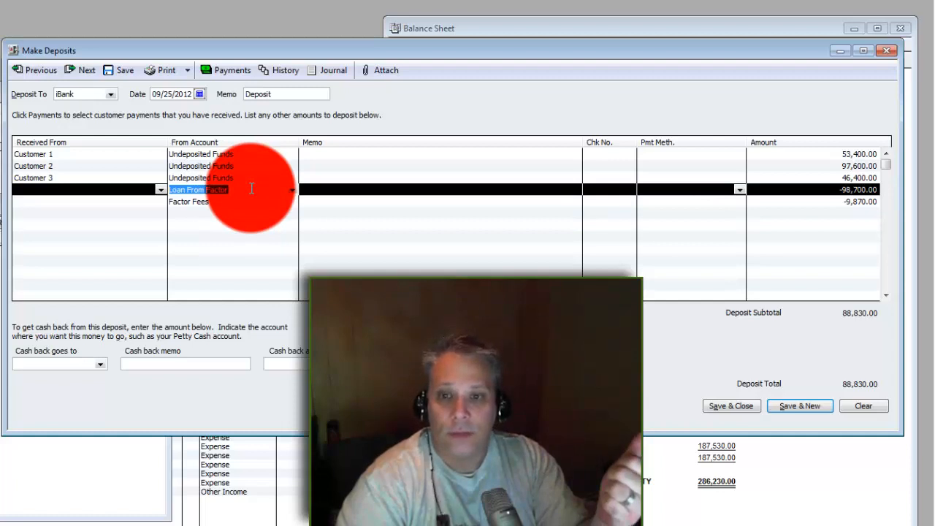
click(197, 201)
text(Due From Factor)
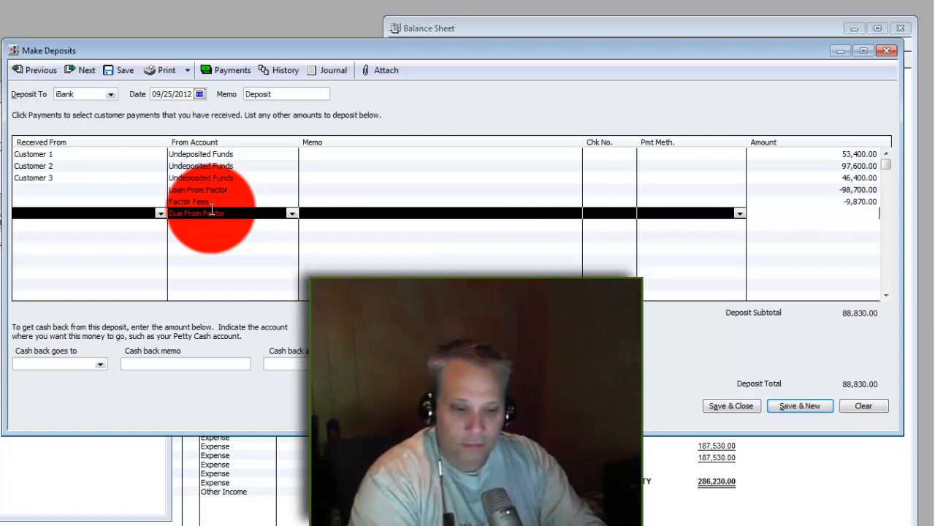
Step: Enter -10,000.00 on the Due From Factor line and save the 78,830.00 deposit
text(-1000)
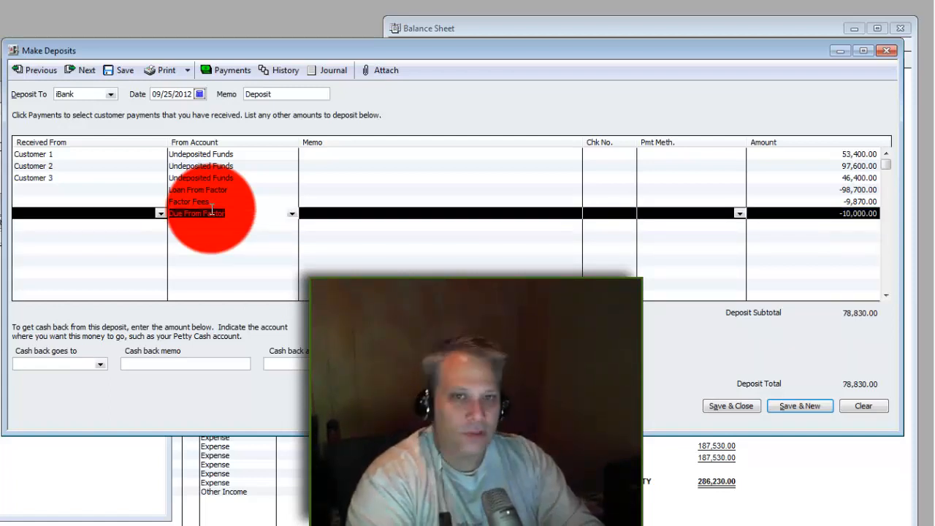
click(197, 212)
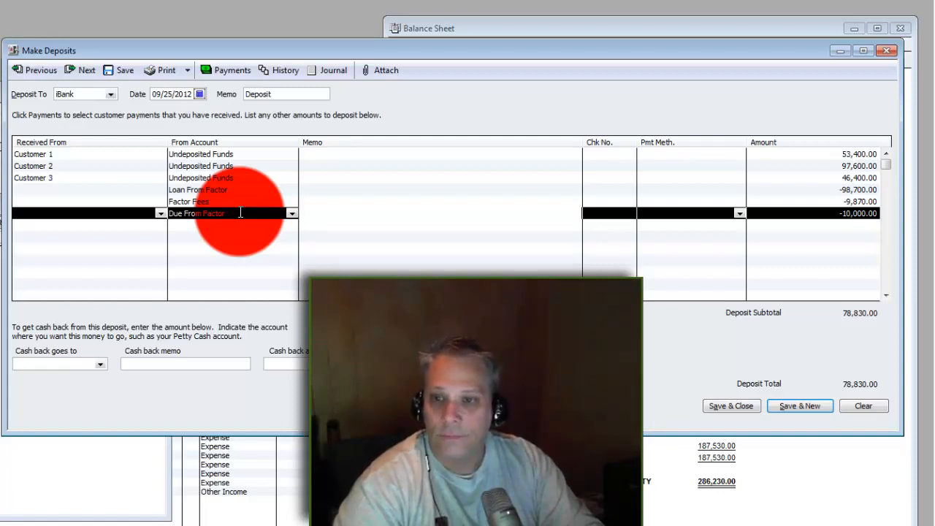
click(219, 213)
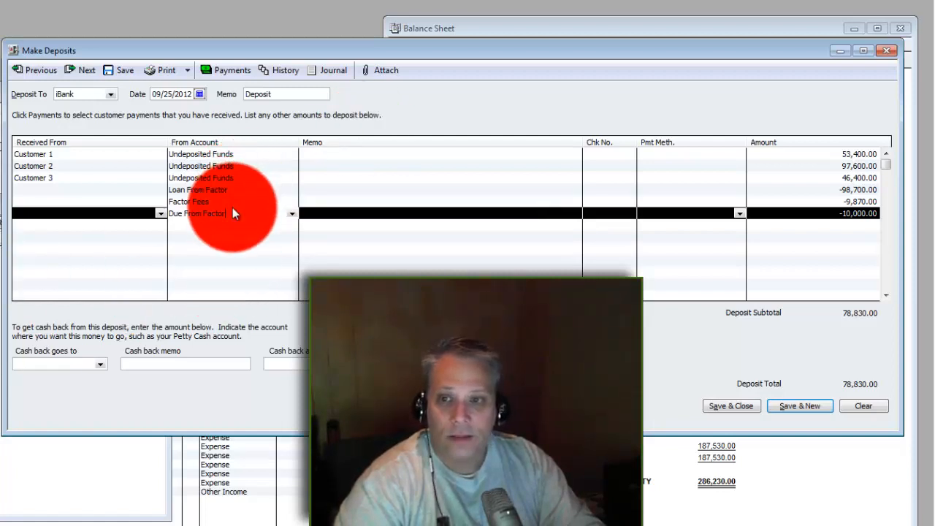
double_click(197, 213)
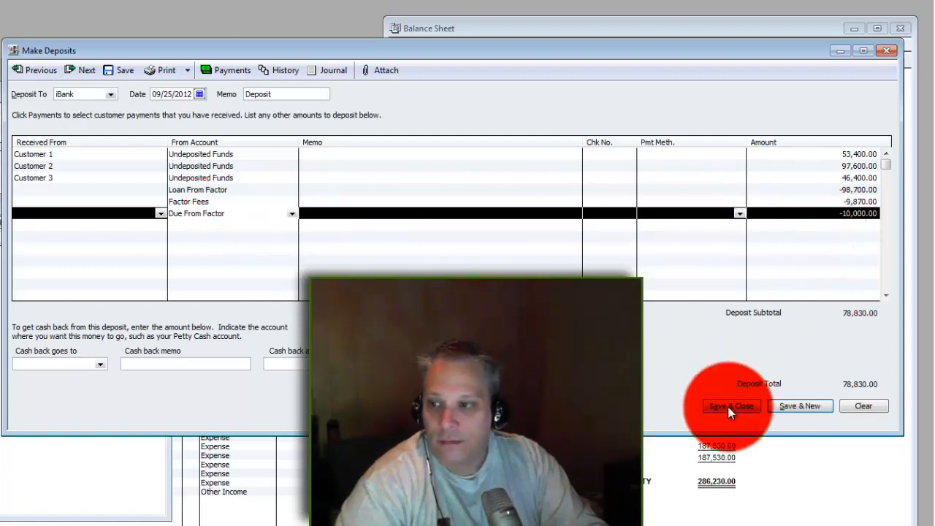
click(730, 406)
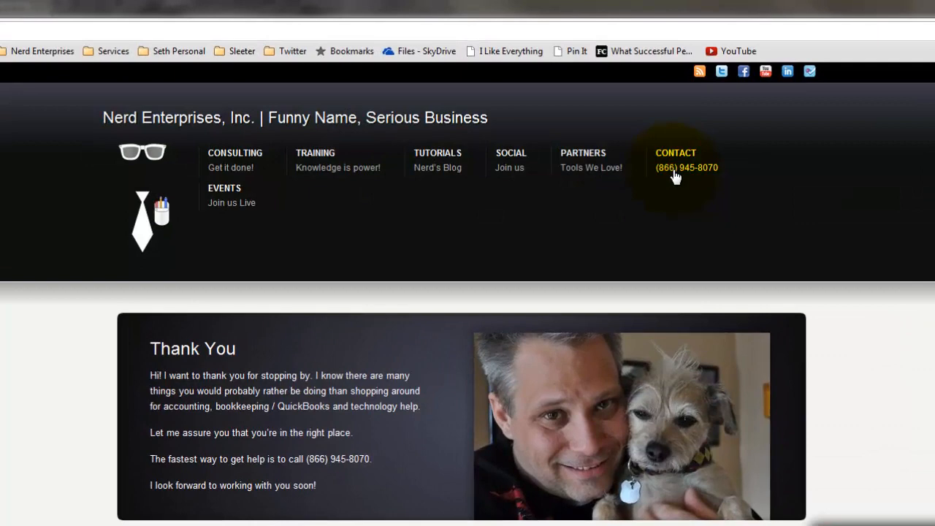
mouse_move(710, 179)
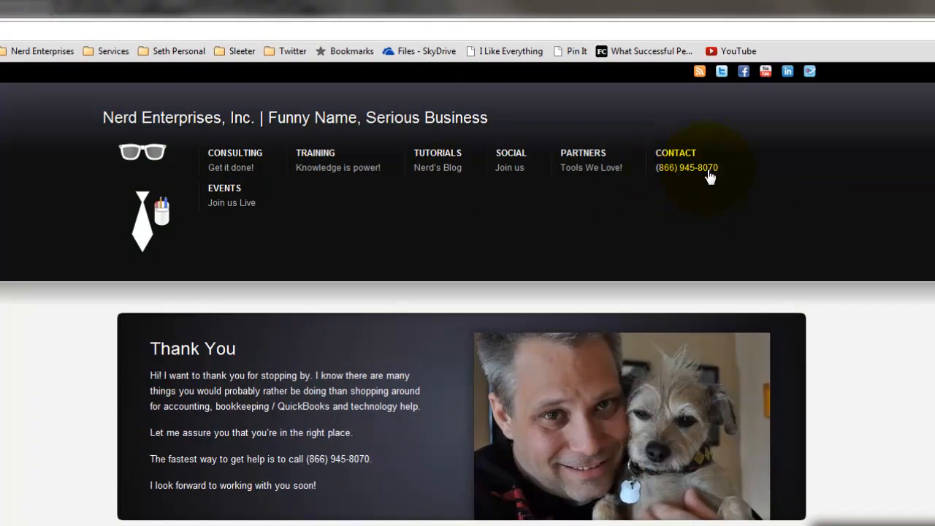
mouse_move(234, 161)
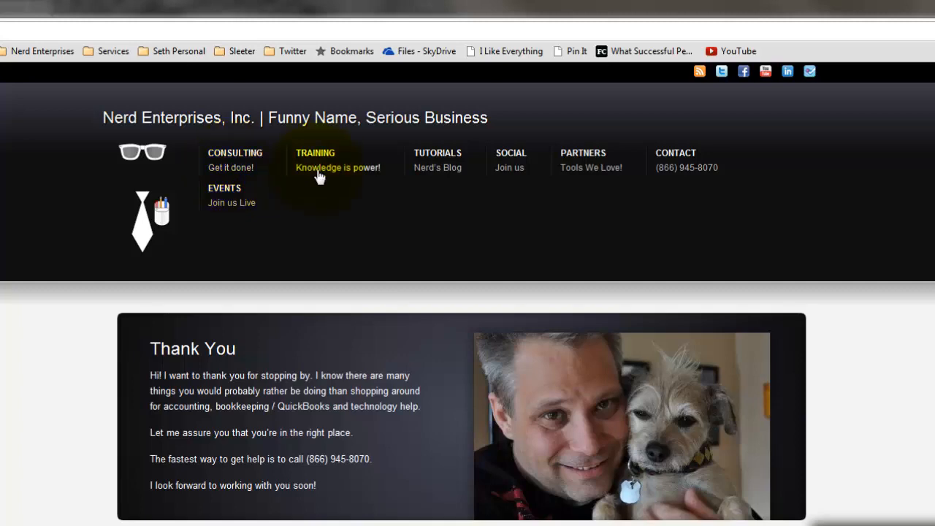
mouse_move(363, 193)
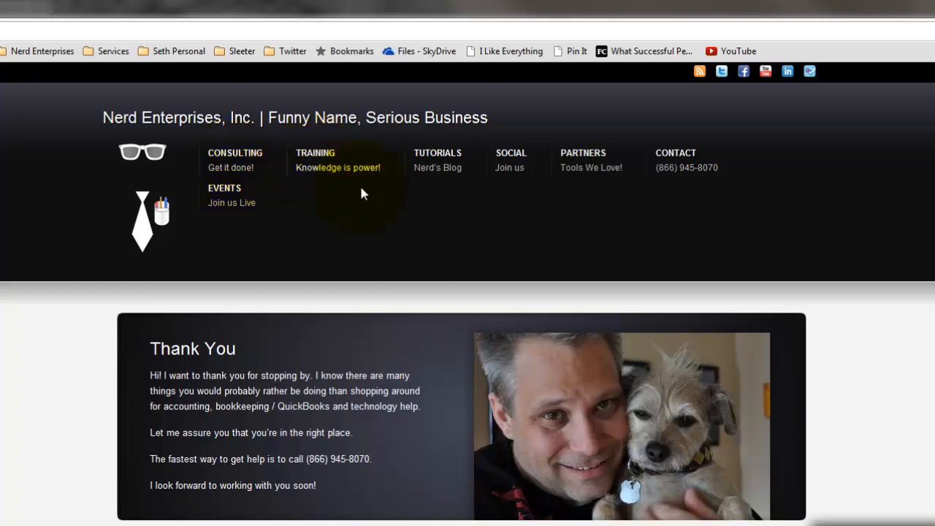